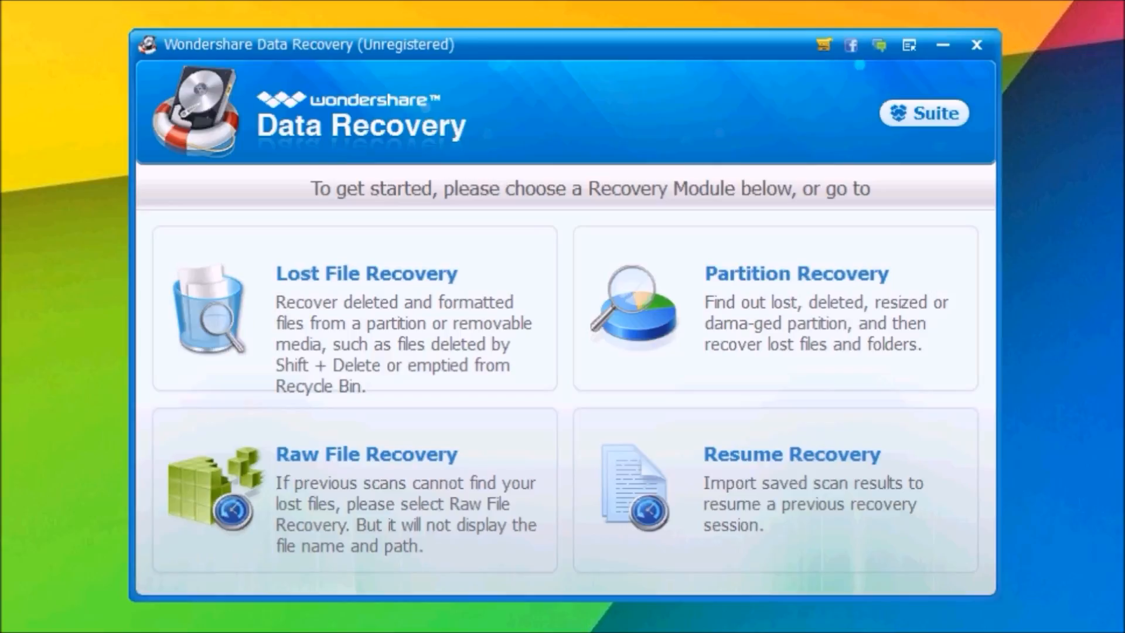
pyautogui.moveTo(399, 380)
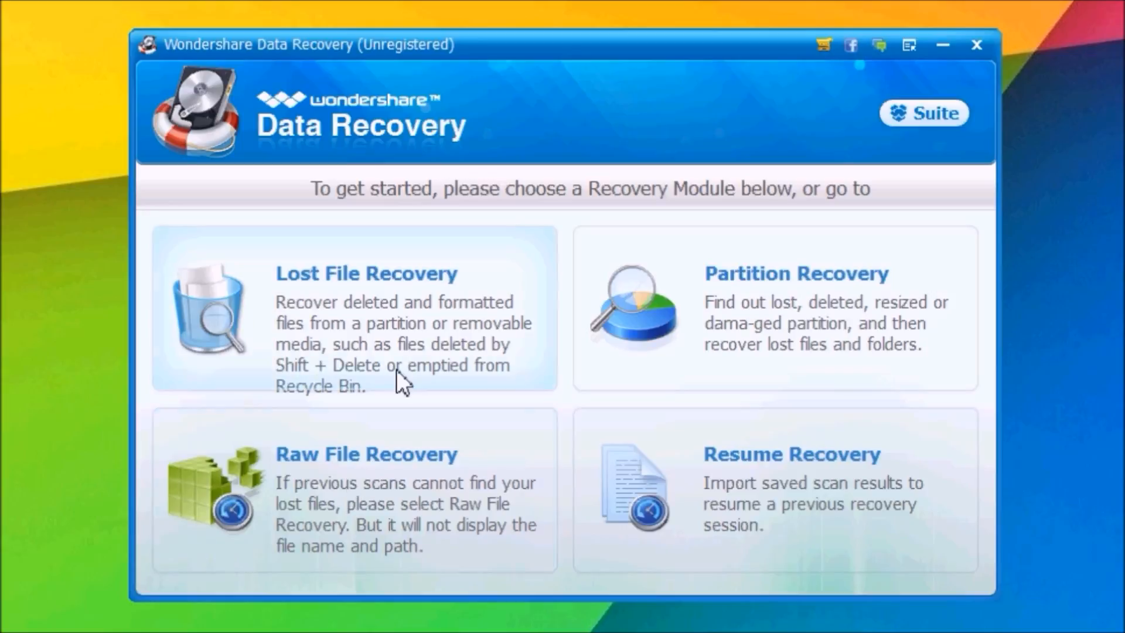
pyautogui.moveTo(334, 343)
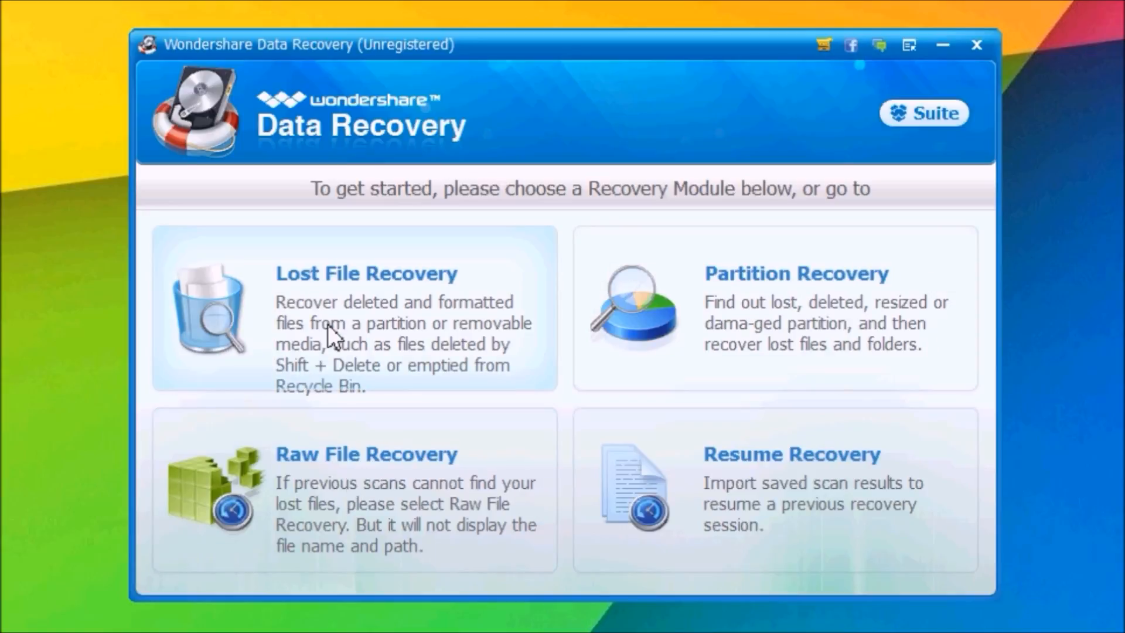
pyautogui.moveTo(356, 509)
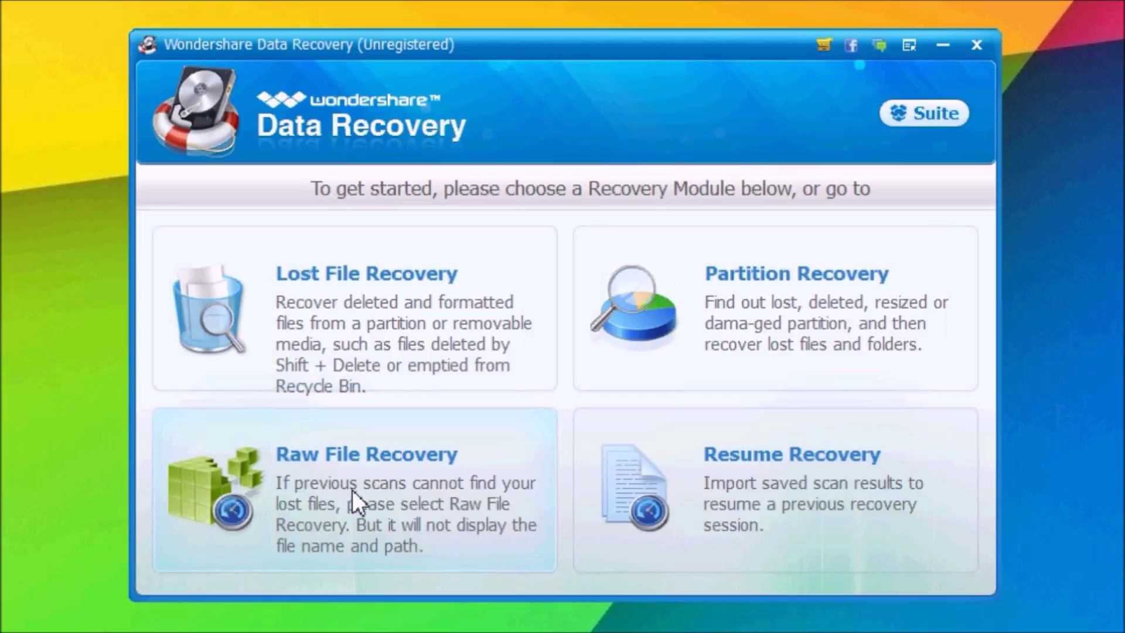
pyautogui.moveTo(799, 335)
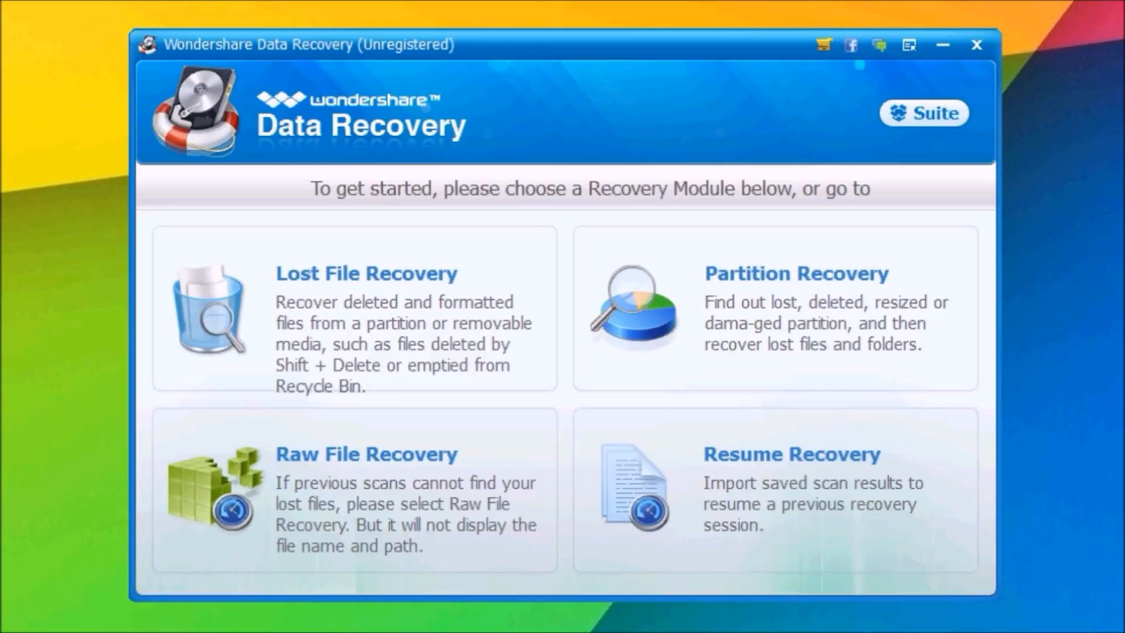
# - Choose Raw File Recovery to reach the partition selection screen
pyautogui.click(368, 273)
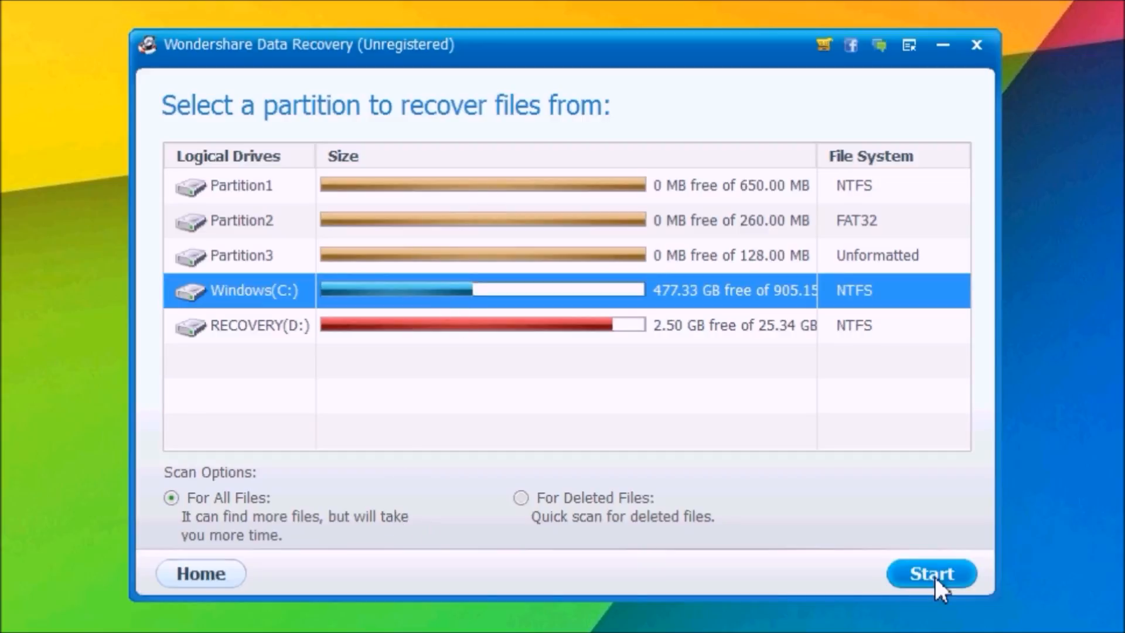
# - Start an all-files scan of Windows C: and request a stop once 161 files are found
pyautogui.click(932, 572)
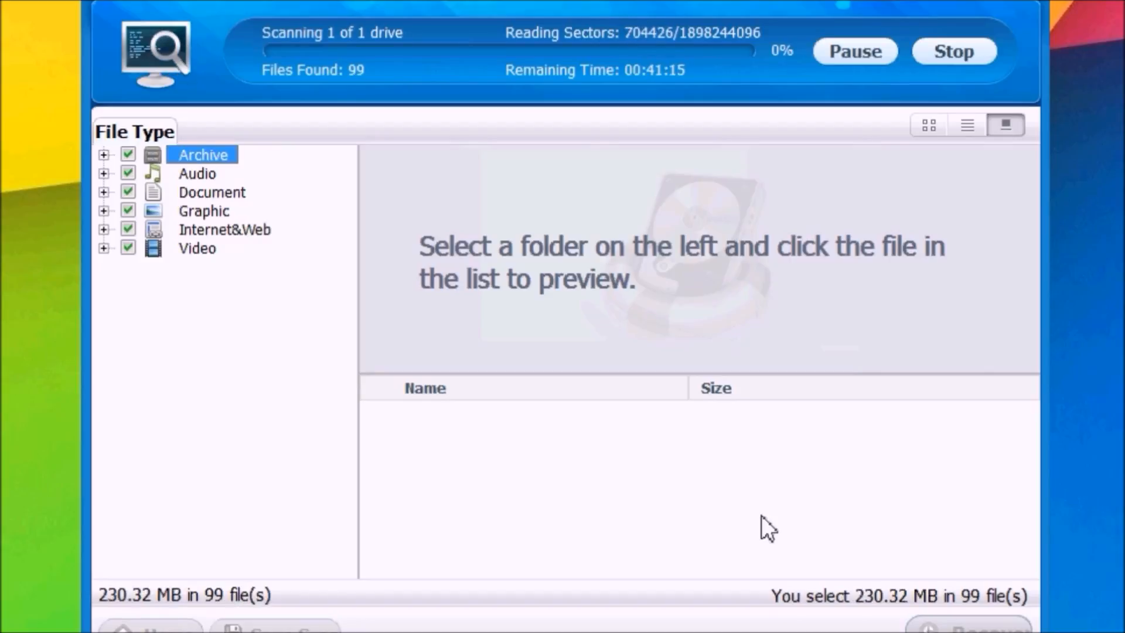
pyautogui.moveTo(380, 47)
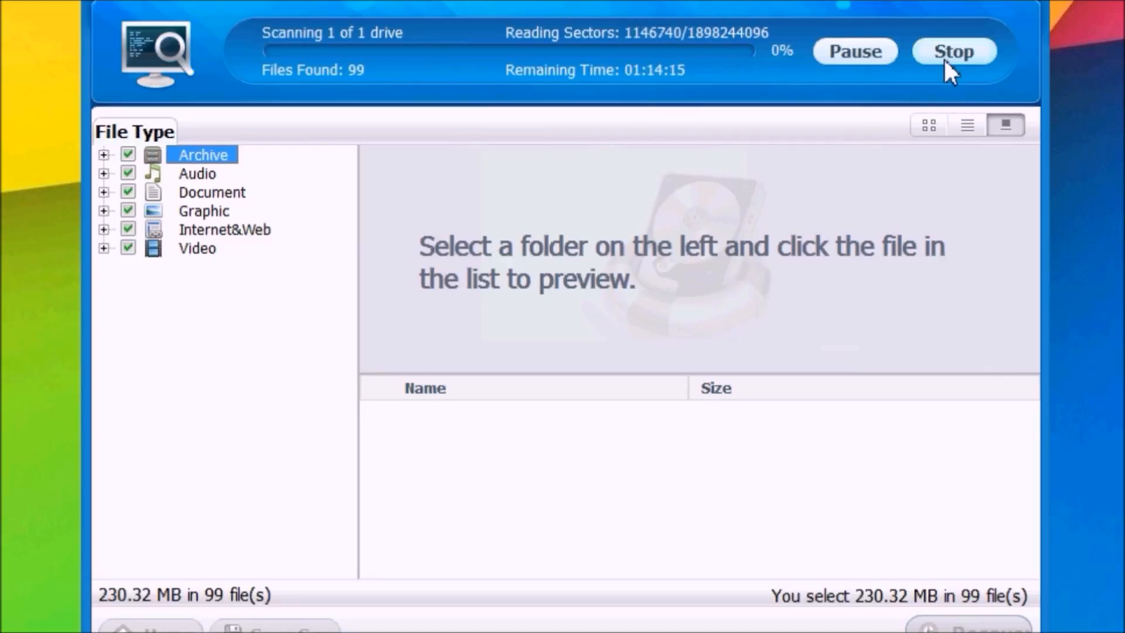
pyautogui.click(954, 52)
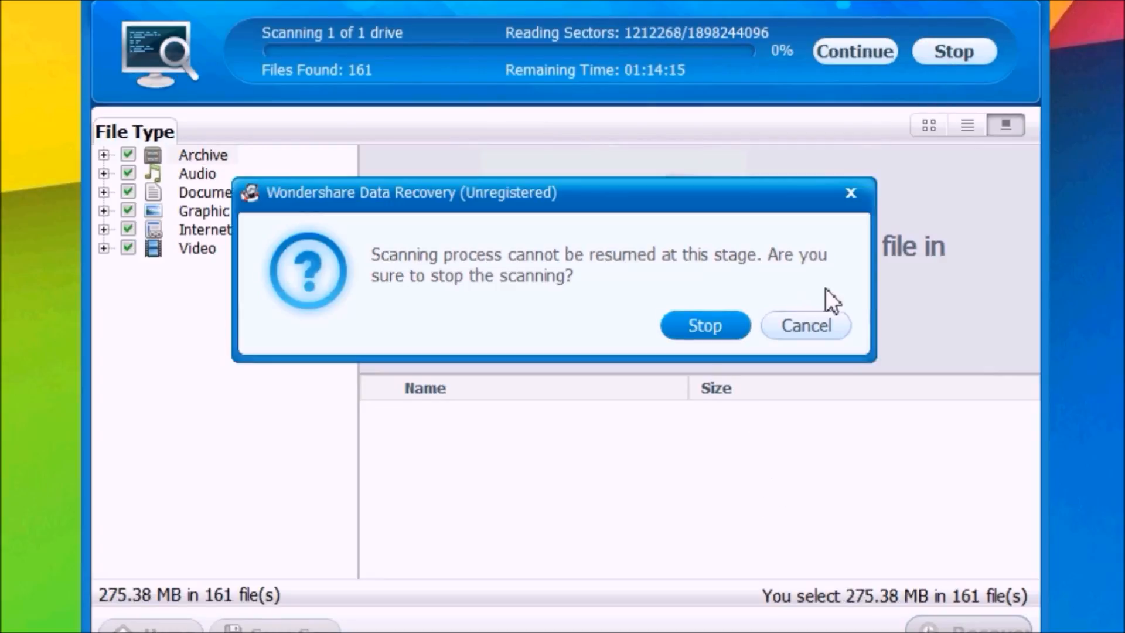
# - Confirm stopping the scan and clear the Graphic and JPG selections so no files are checked
pyautogui.click(704, 326)
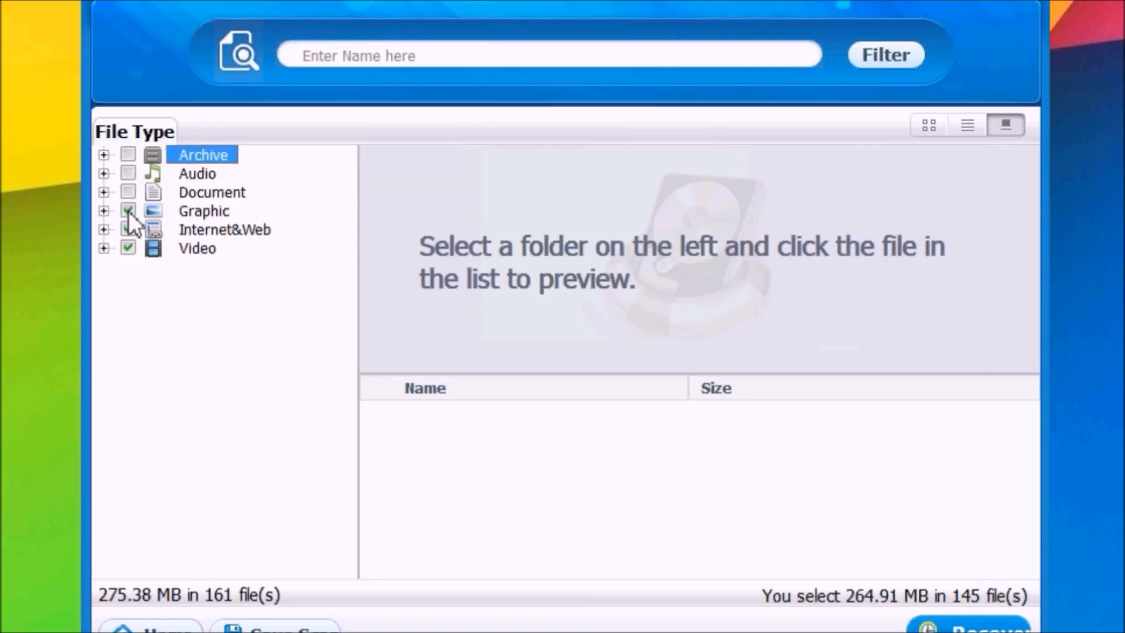
pyautogui.click(129, 211)
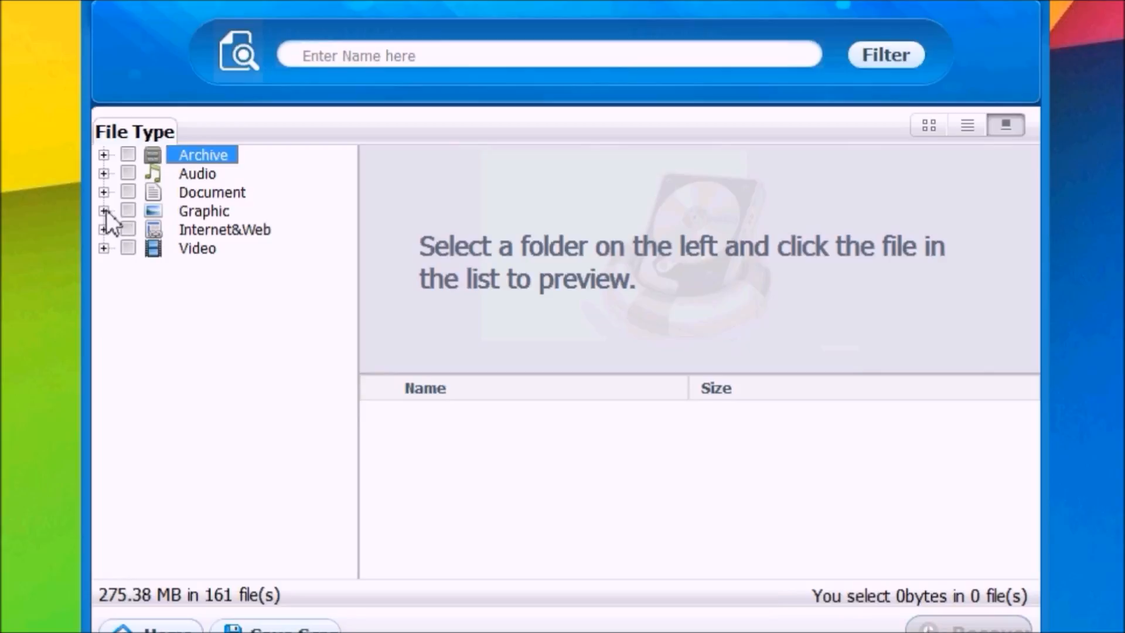
pyautogui.click(104, 211)
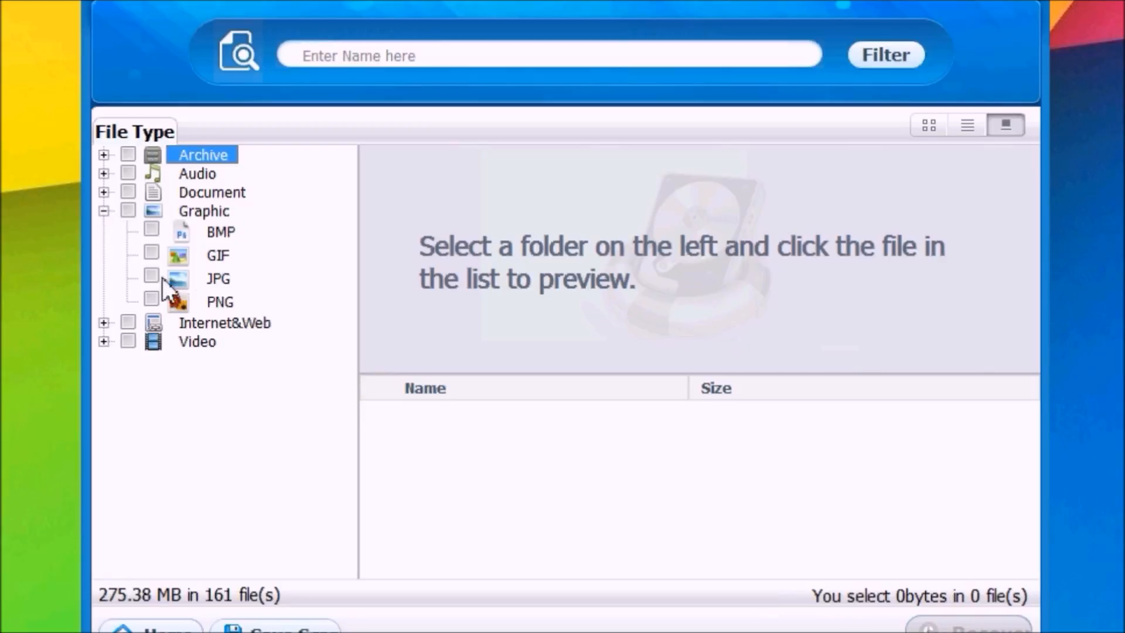
pyautogui.click(150, 278)
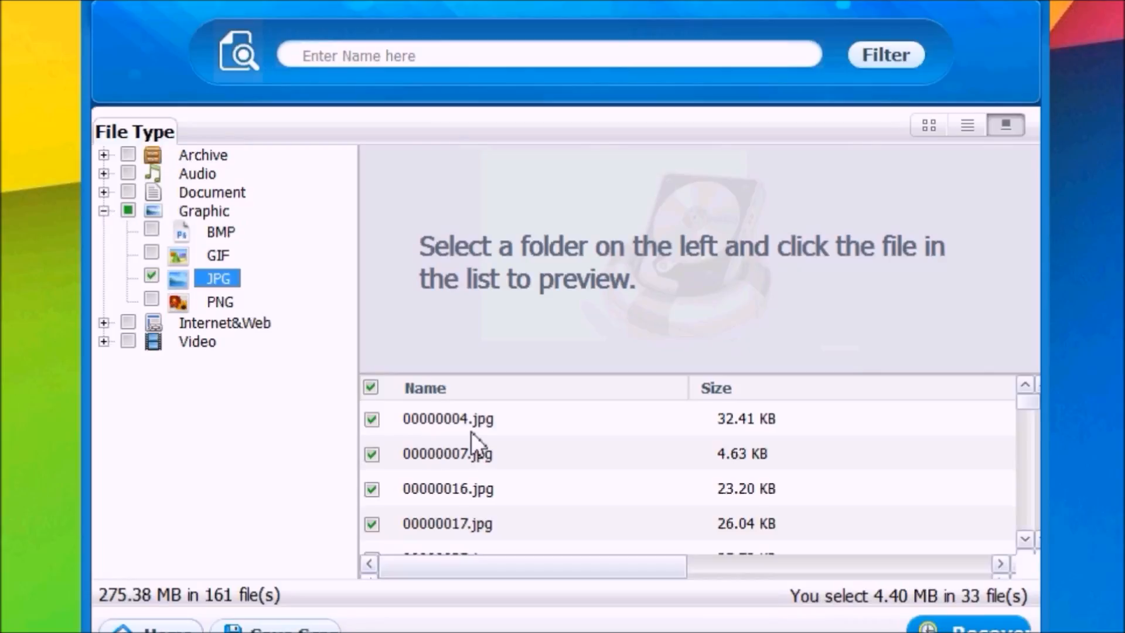
pyautogui.click(150, 275)
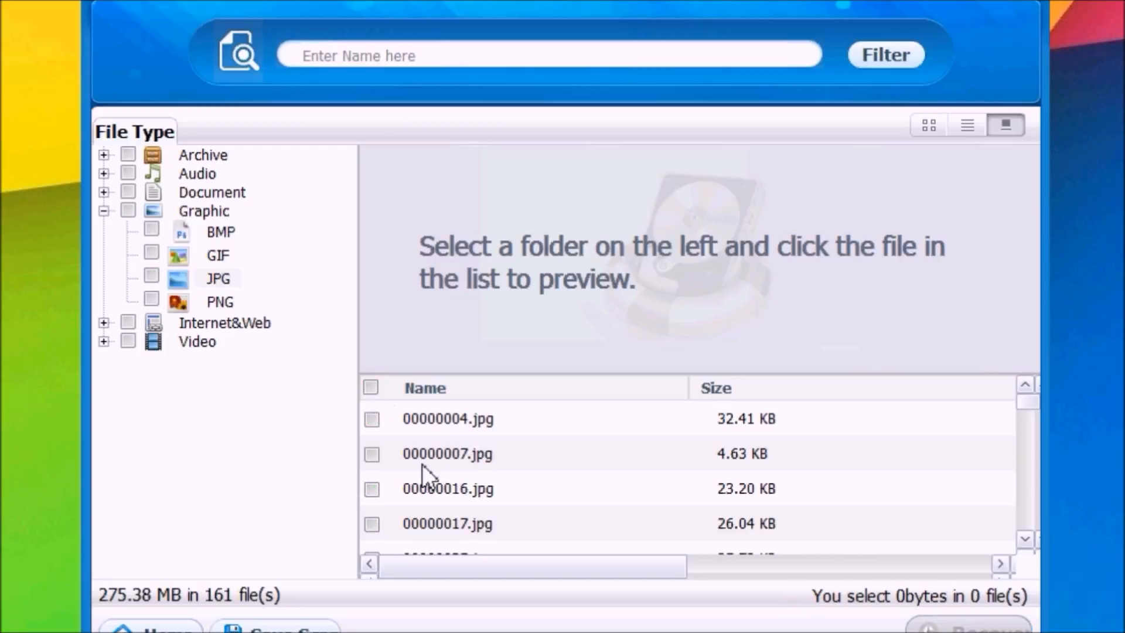
pyautogui.moveTo(466, 442)
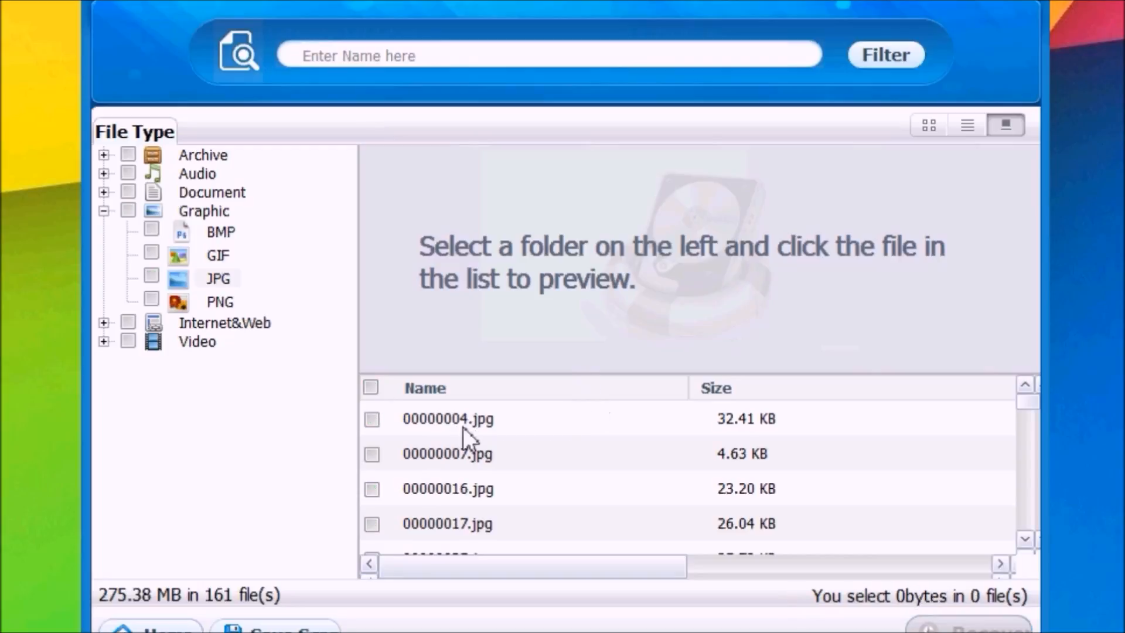
# - Preview 00000004.jpg and check it as the only file to recover
pyautogui.click(448, 418)
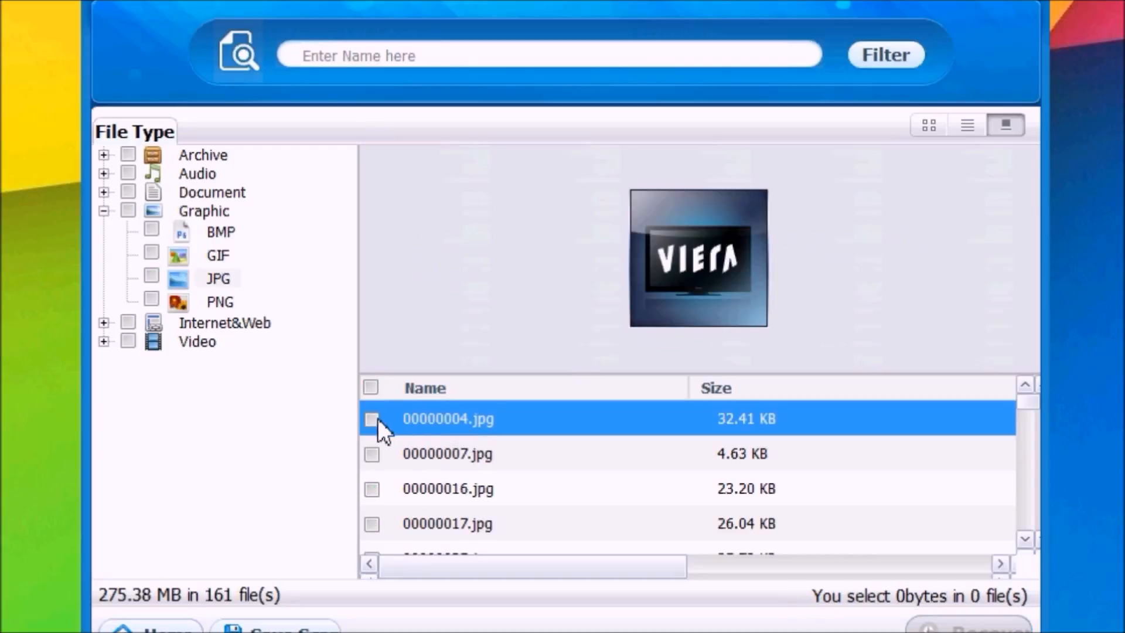
pyautogui.click(371, 418)
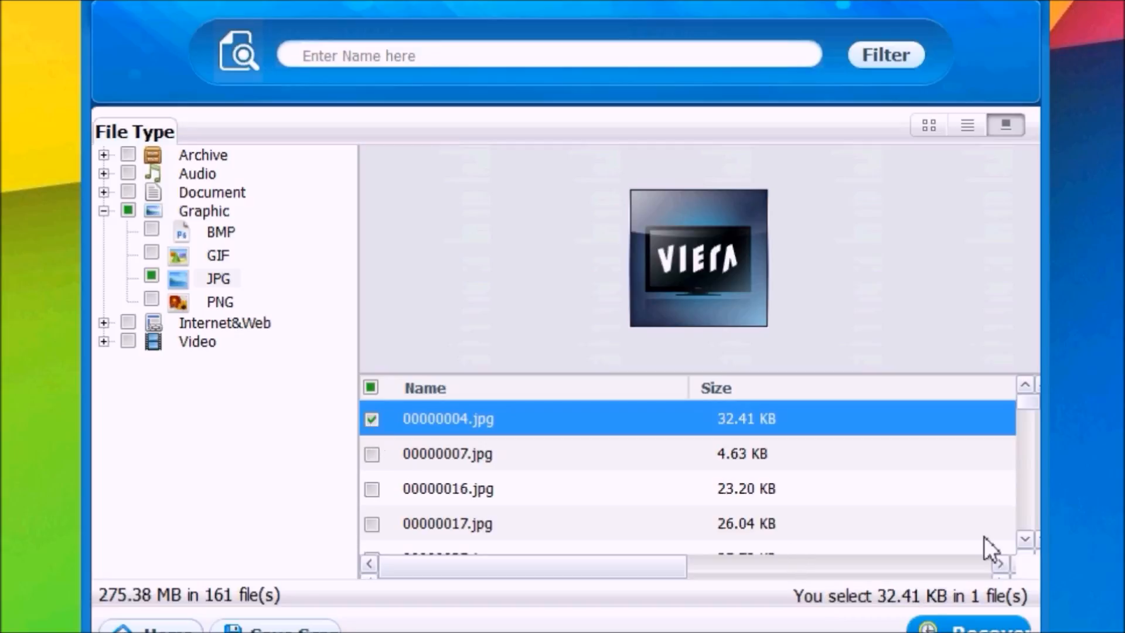
# - Recover 00000004.jpg to the downloads folder on C: and dismiss the completion notice
pyautogui.click(966, 625)
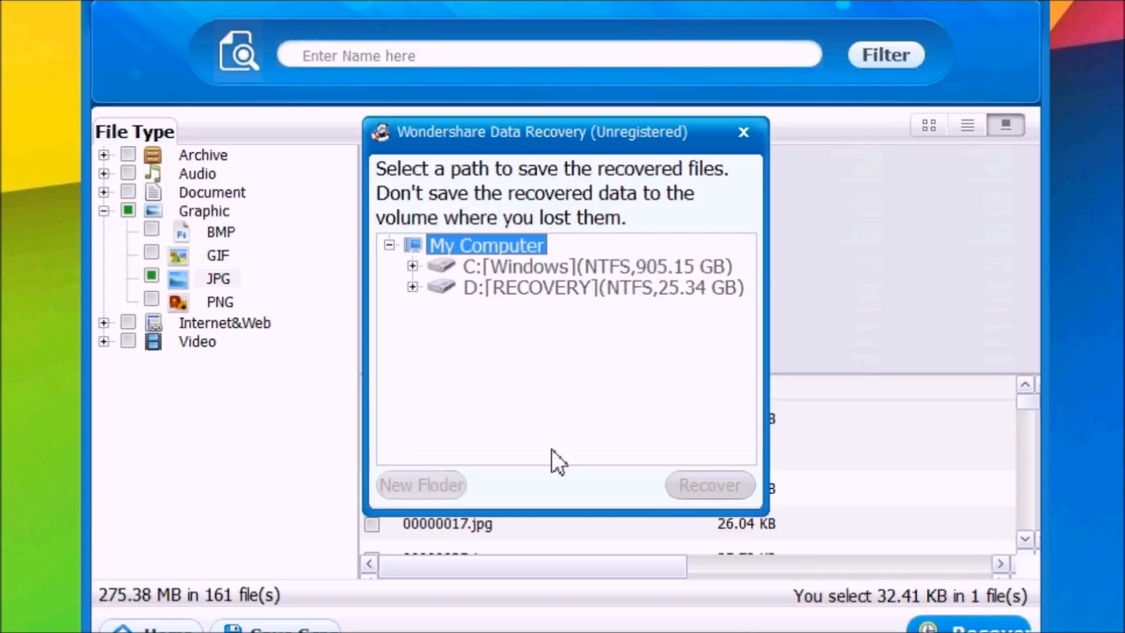
pyautogui.moveTo(466, 293)
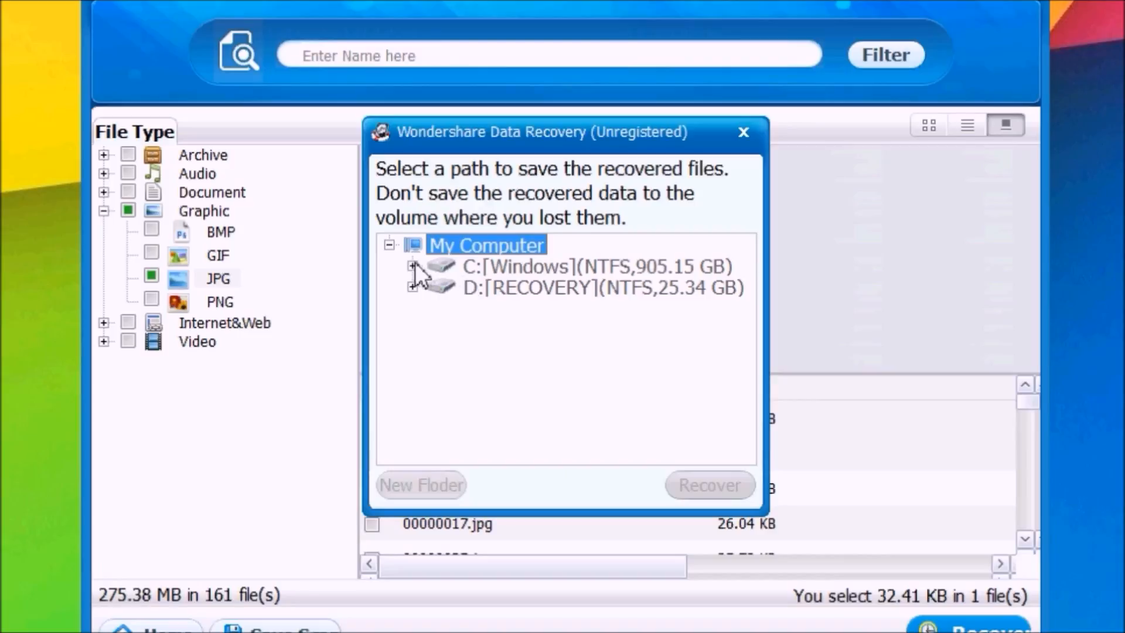
pyautogui.click(409, 266)
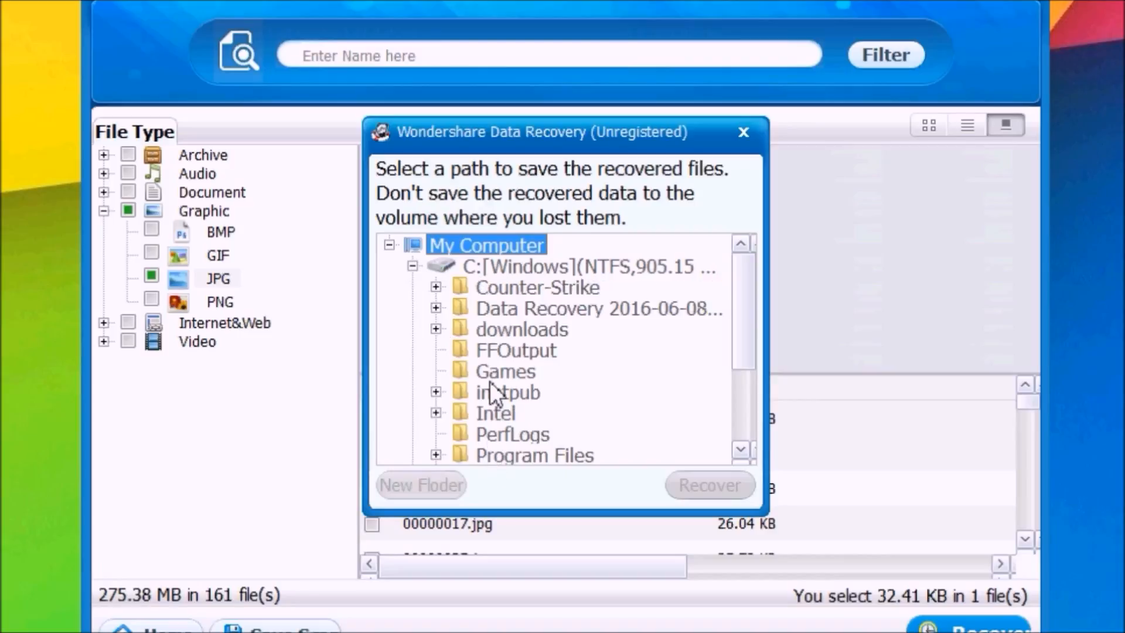
pyautogui.click(710, 485)
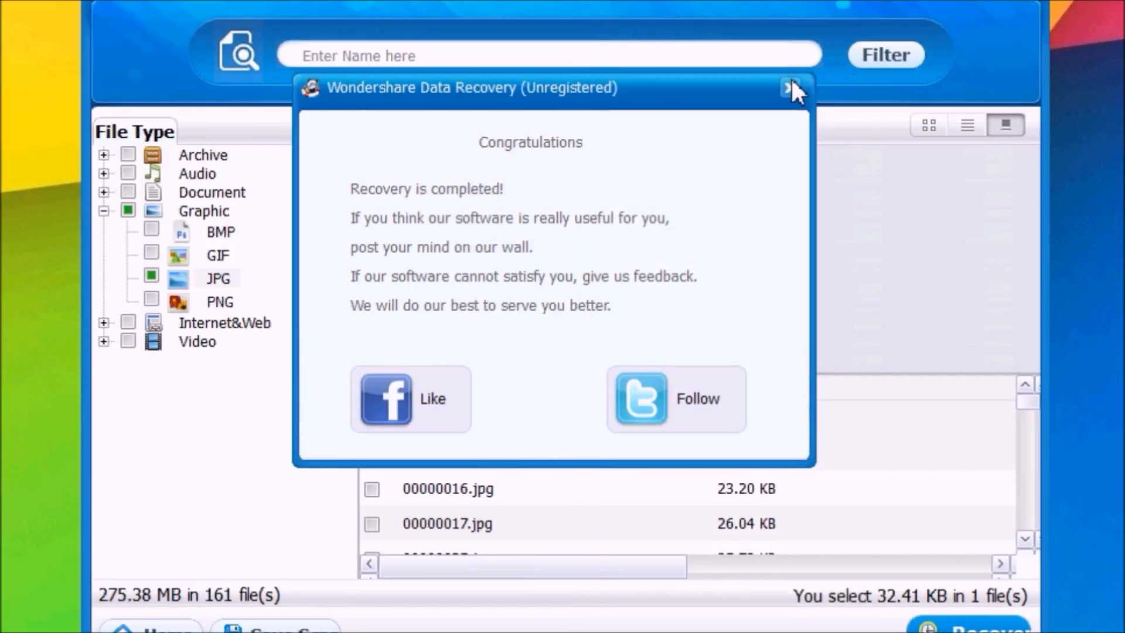
pyautogui.click(787, 86)
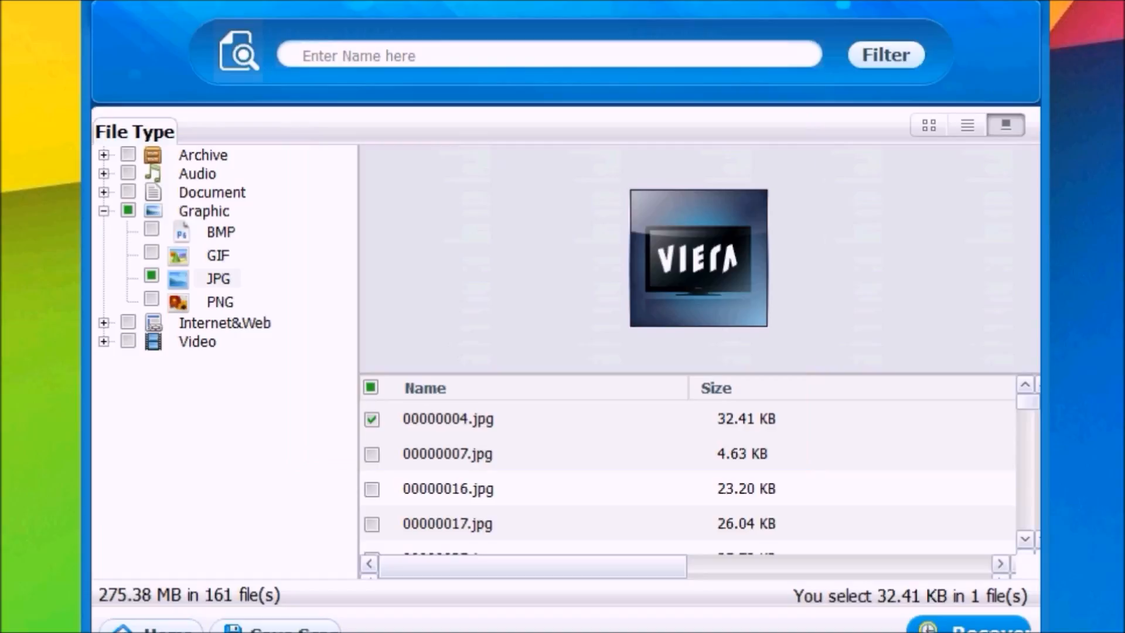